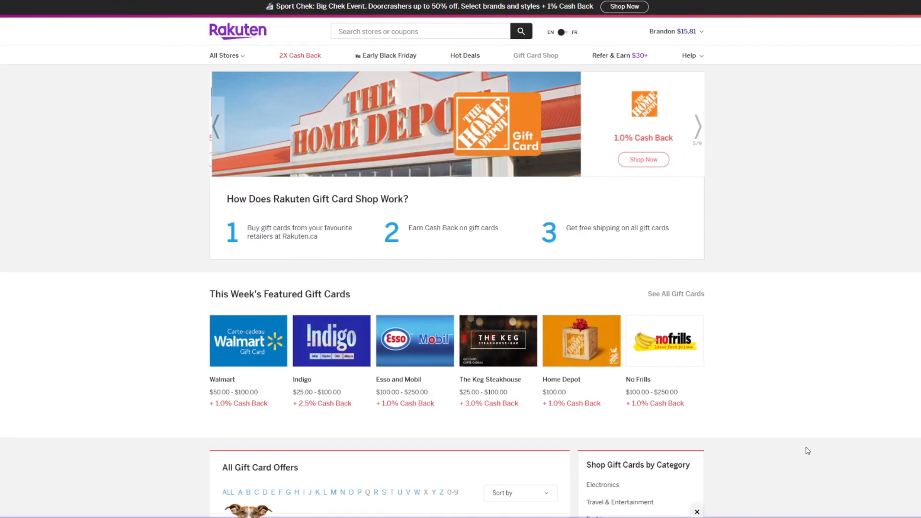
Scroll the home page to browse featured stores and their cash-back rates
scroll("down", 3)
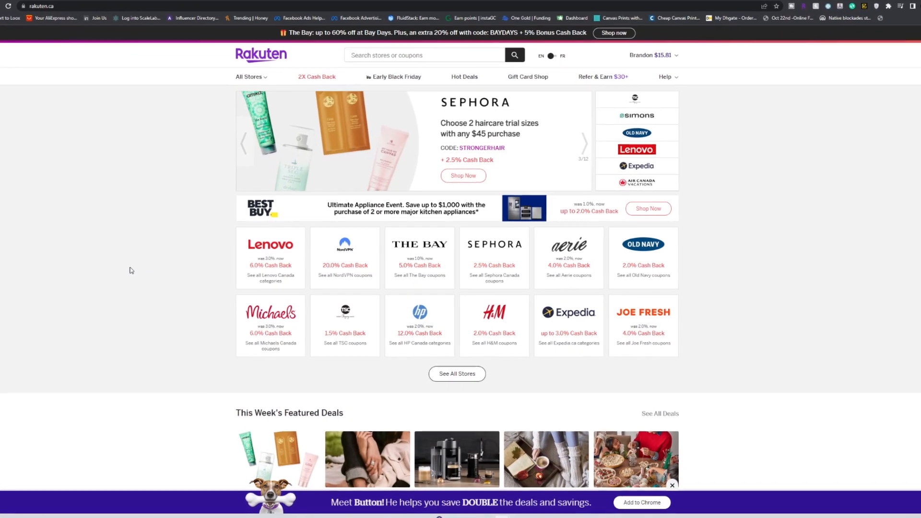
Scroll the alphabetical store list to reach AliExpress with its 2.75% Cash Back
scroll("up", 3)
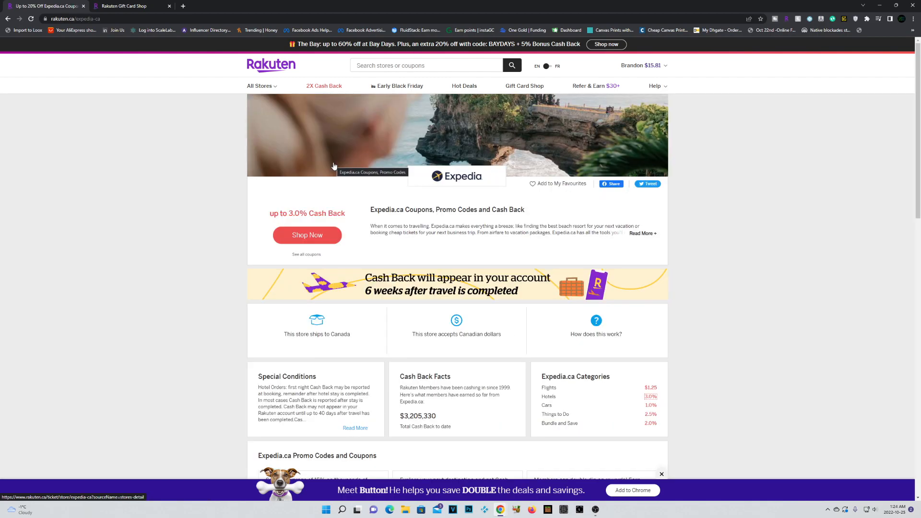
mouse_move(185, 207)
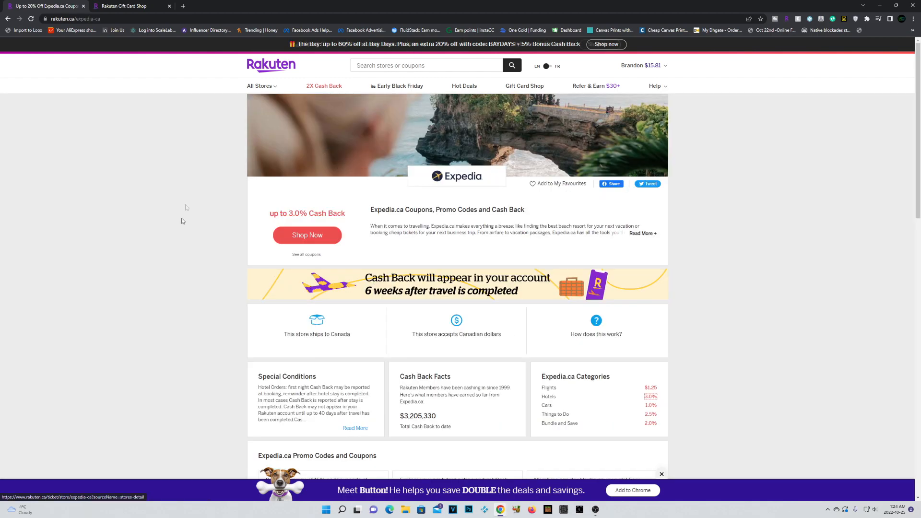
scroll("down", 3)
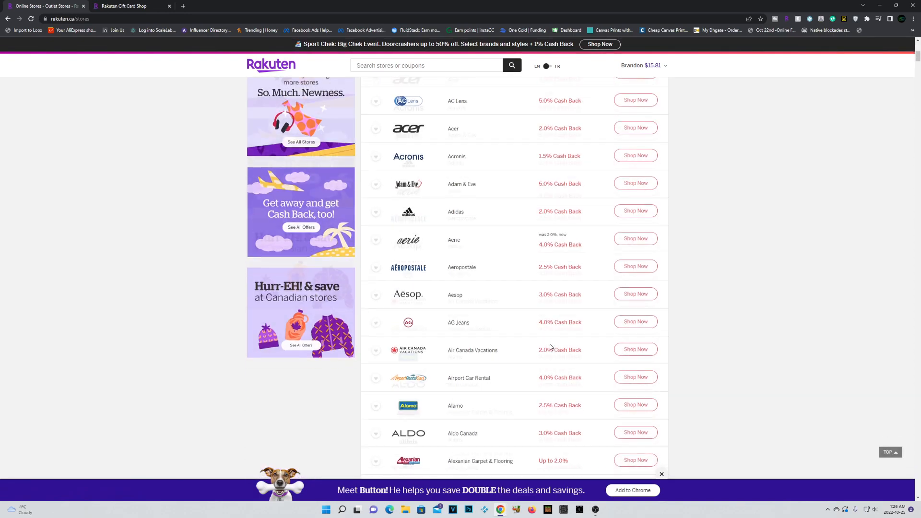
scroll("down", 3)
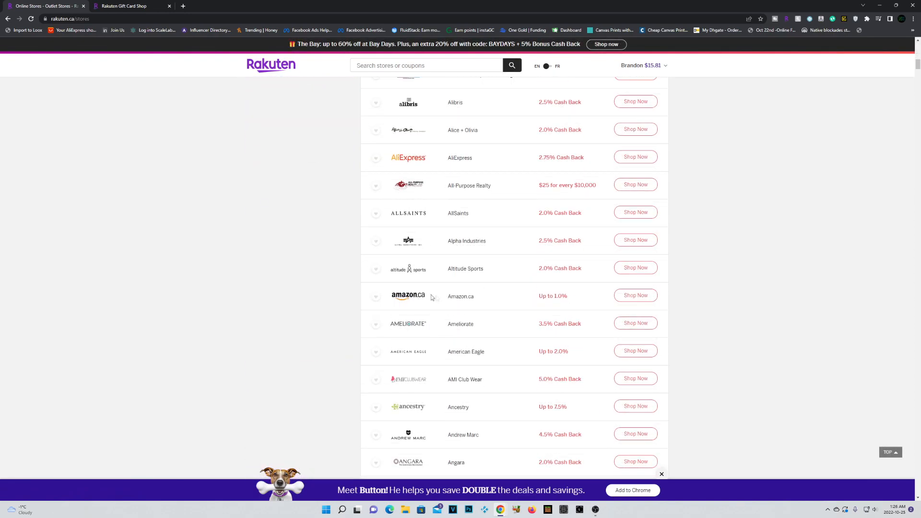
scroll("down", 3)
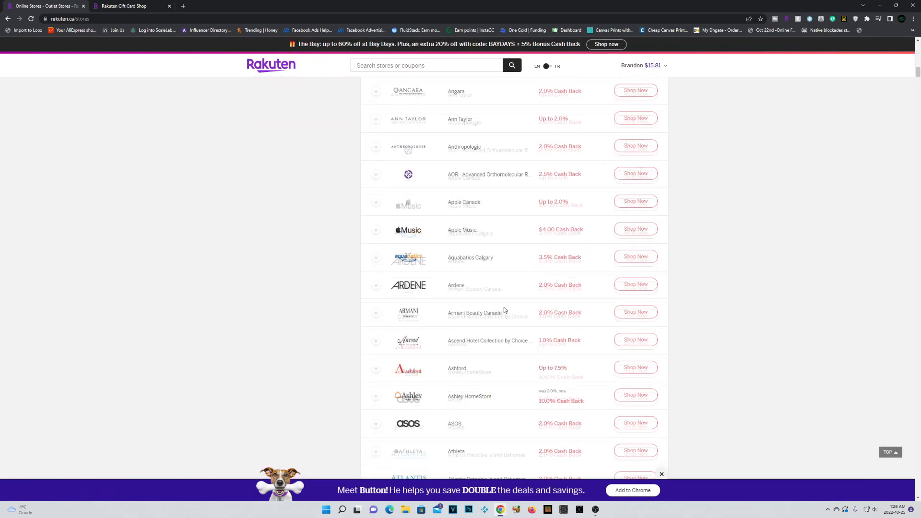
scroll("up", 3)
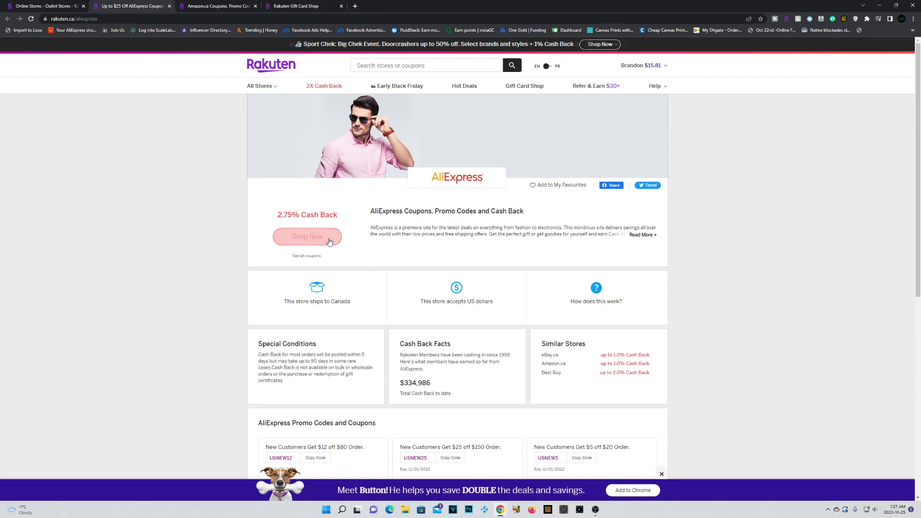
Show the Big Fat Payment History with the $8.48 PayPal payment for Etsy
left_click(307, 237)
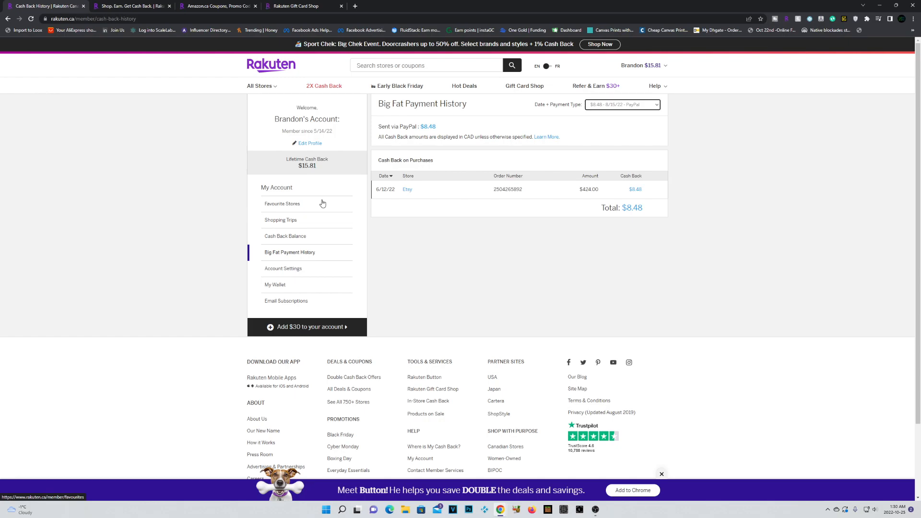
Show the My Cash Back Account summary with $0.00 balance and $15.81 paid
left_click(275, 187)
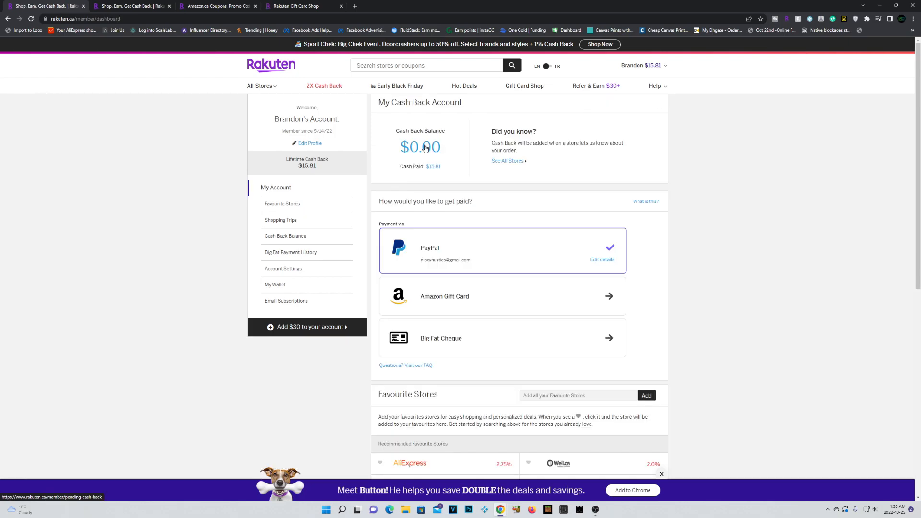
mouse_move(575, 319)
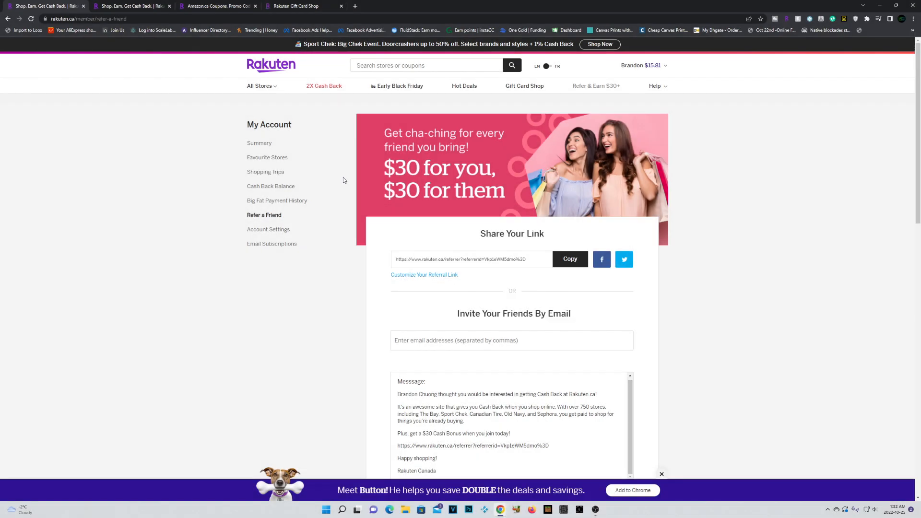
Browse the Refer a Friend page, then go to the Early Black Friday Deals page
scroll("down", 3)
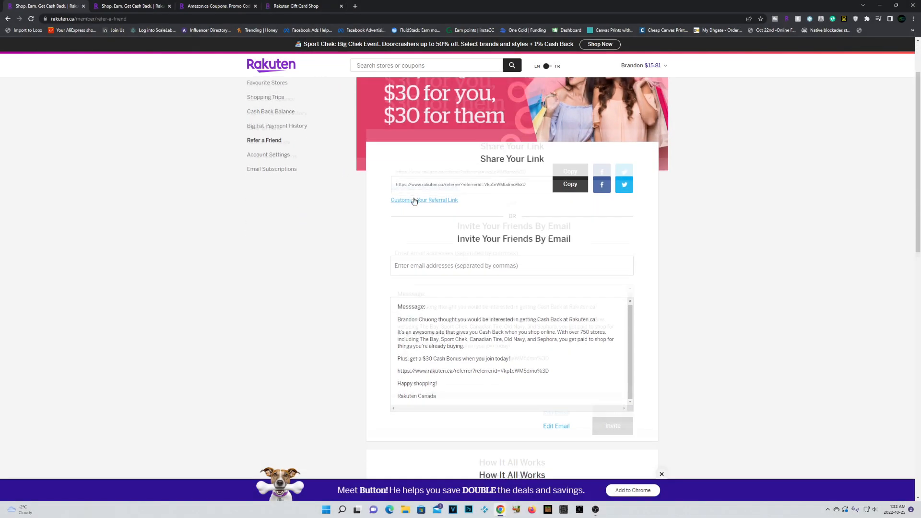
scroll("down", 3)
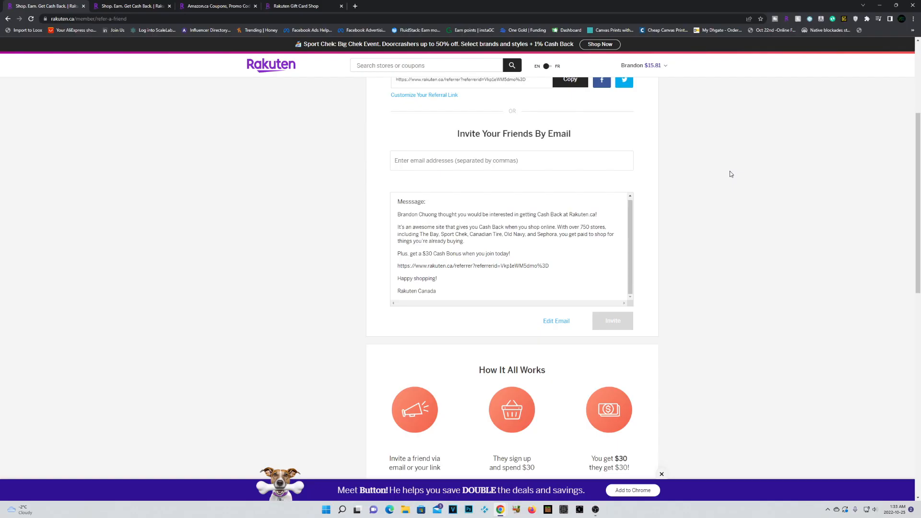
scroll("down", 3)
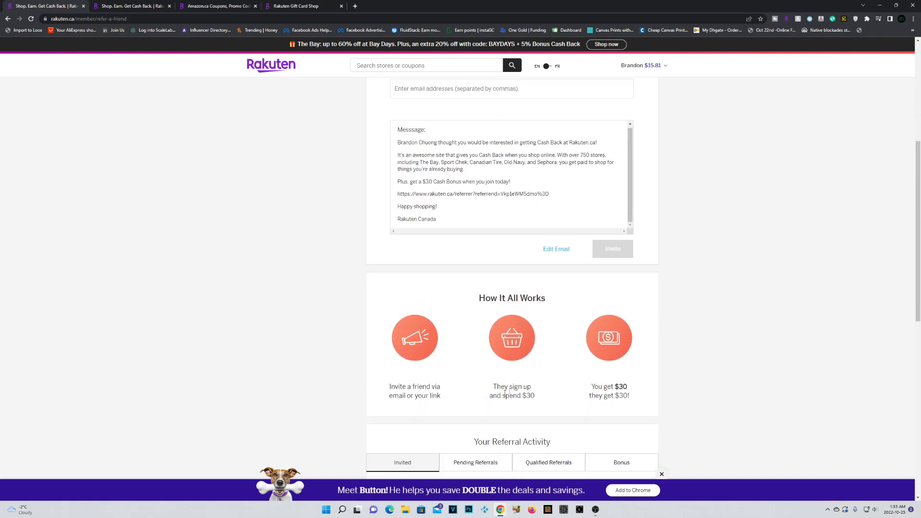
mouse_move(555, 249)
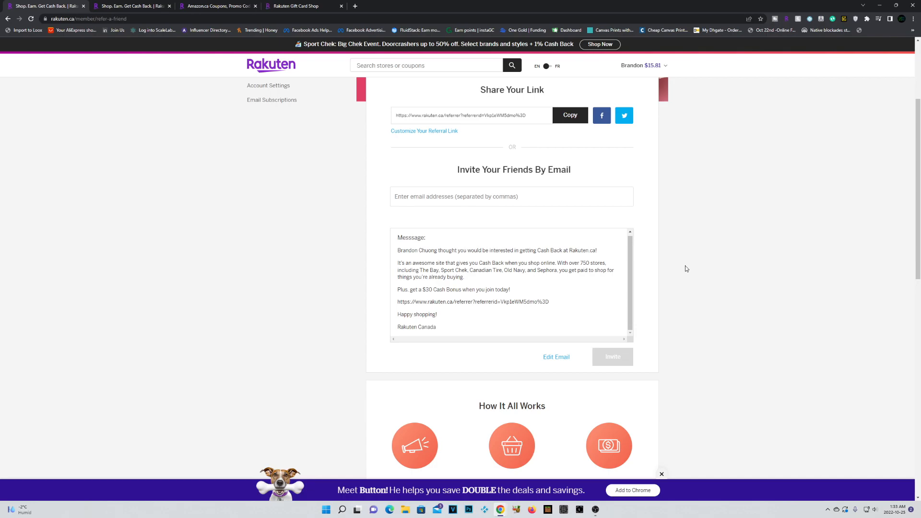
left_click(399, 85)
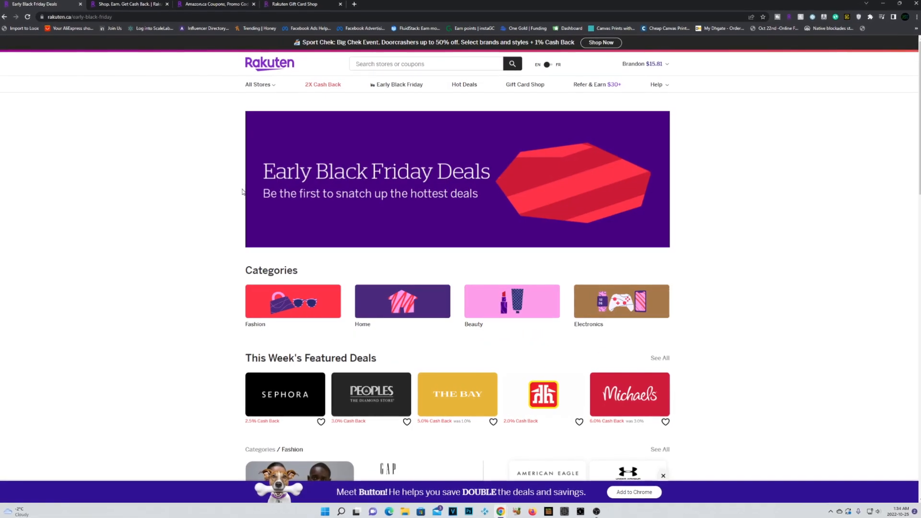